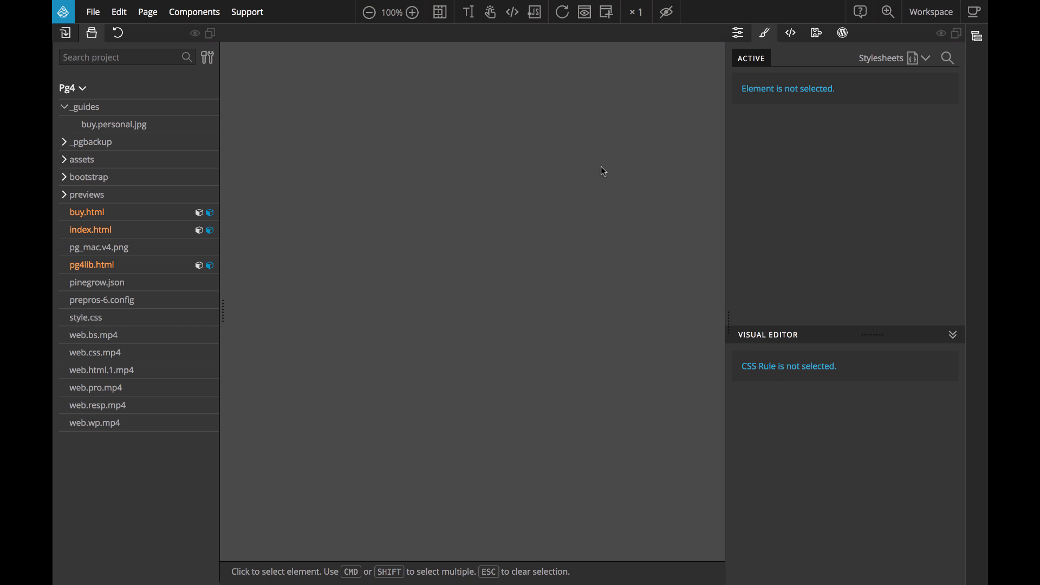
mouse_move(598, 170)
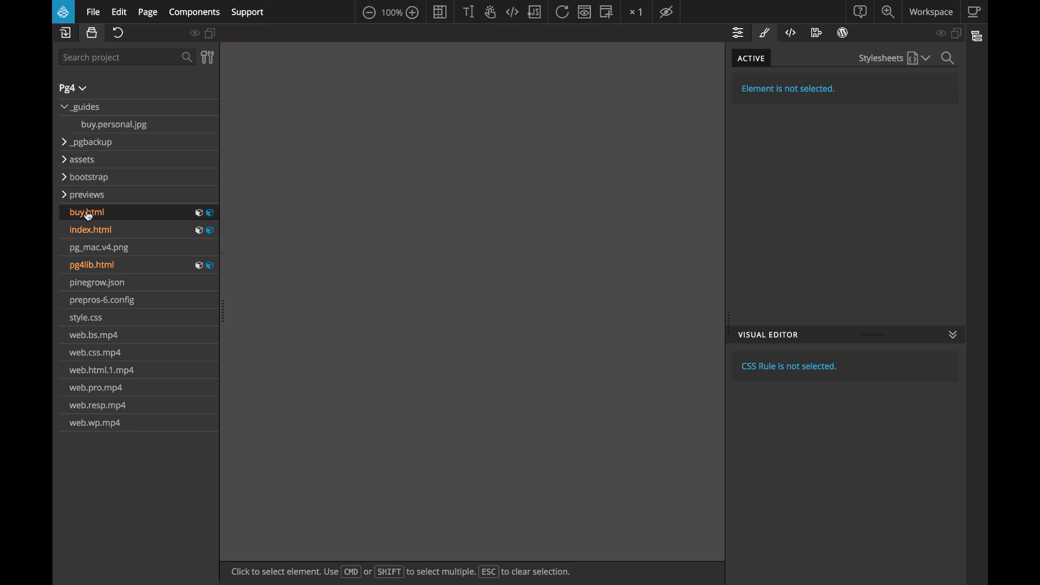
Open buy.html from the Project panel for editing
double_click(86, 212)
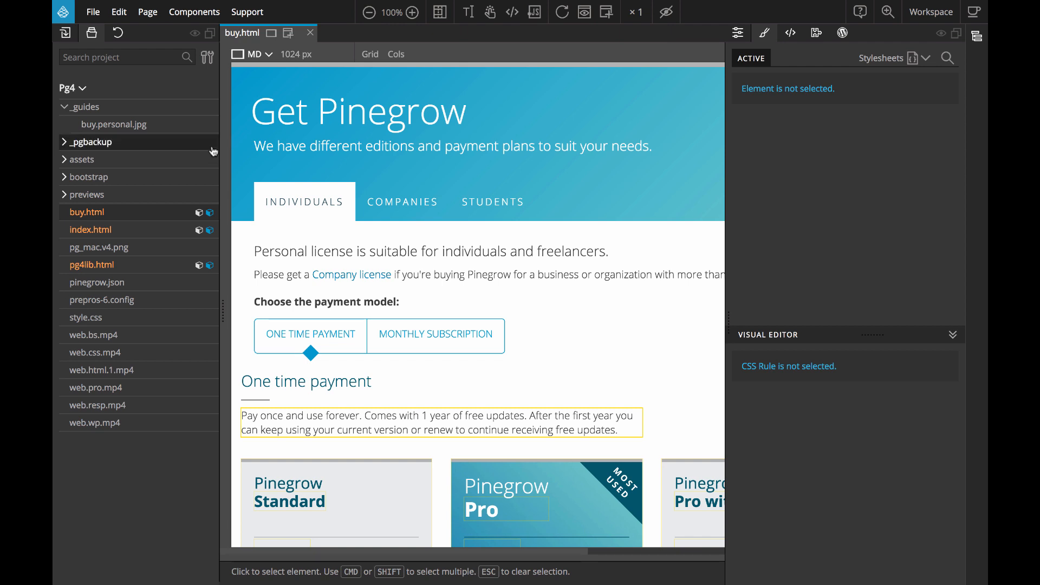
mouse_move(438, 12)
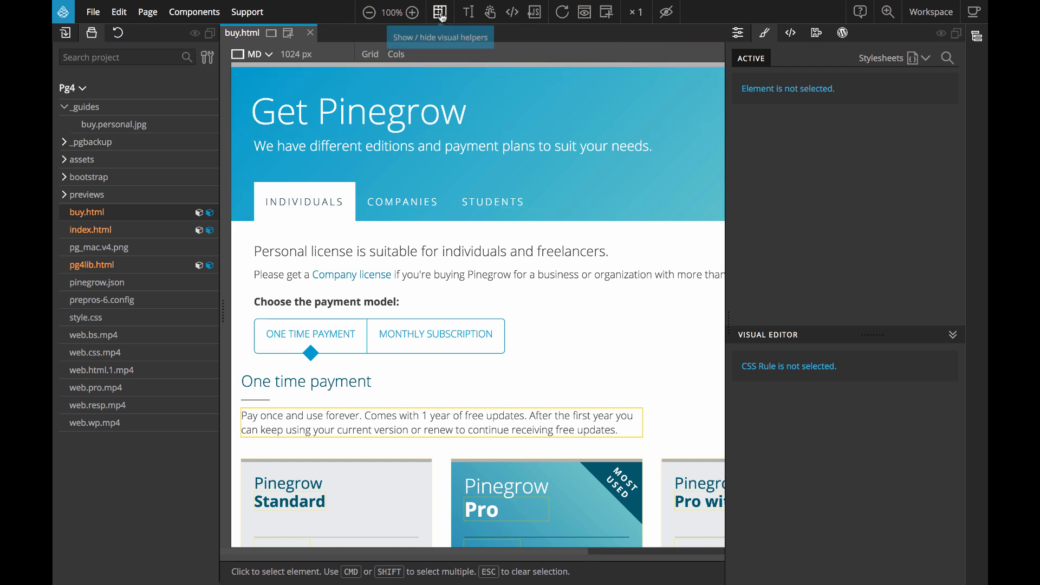
Choose _guides/buy.personal.jpg as the page's image overlay via the visual helpers menu
left_click(439, 12)
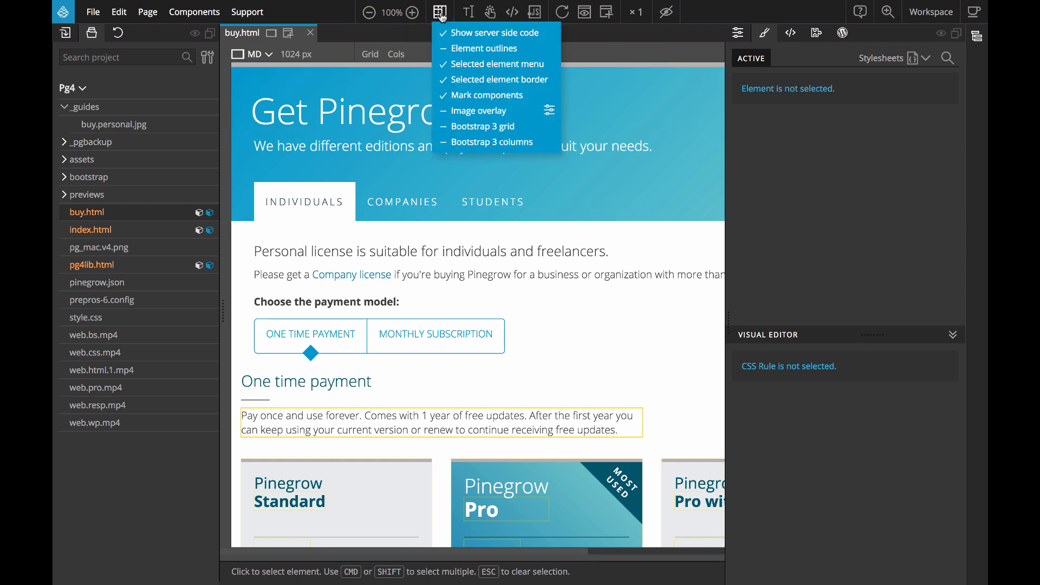
mouse_move(494, 64)
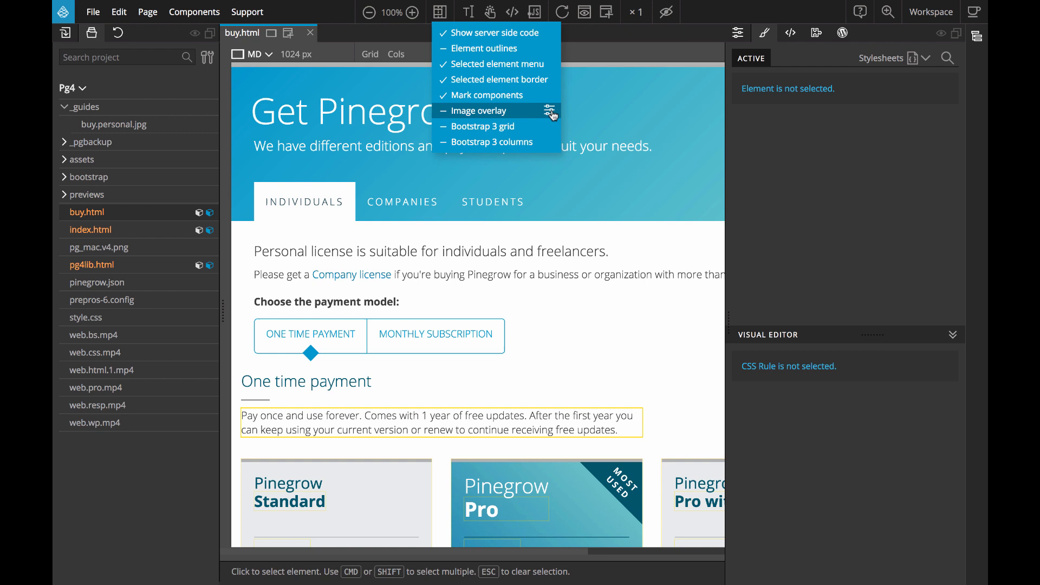
left_click(480, 110)
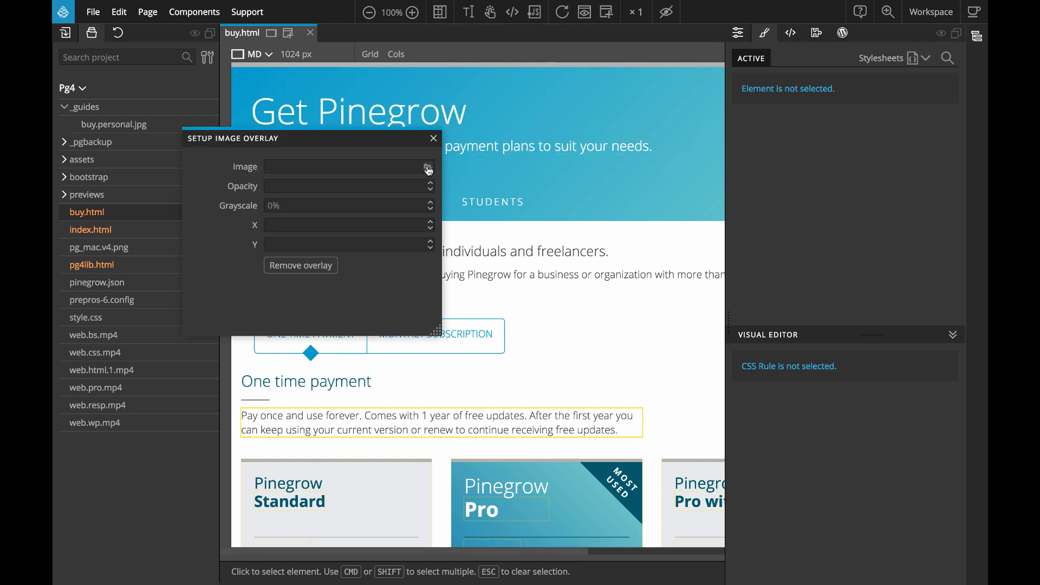
left_click(428, 167)
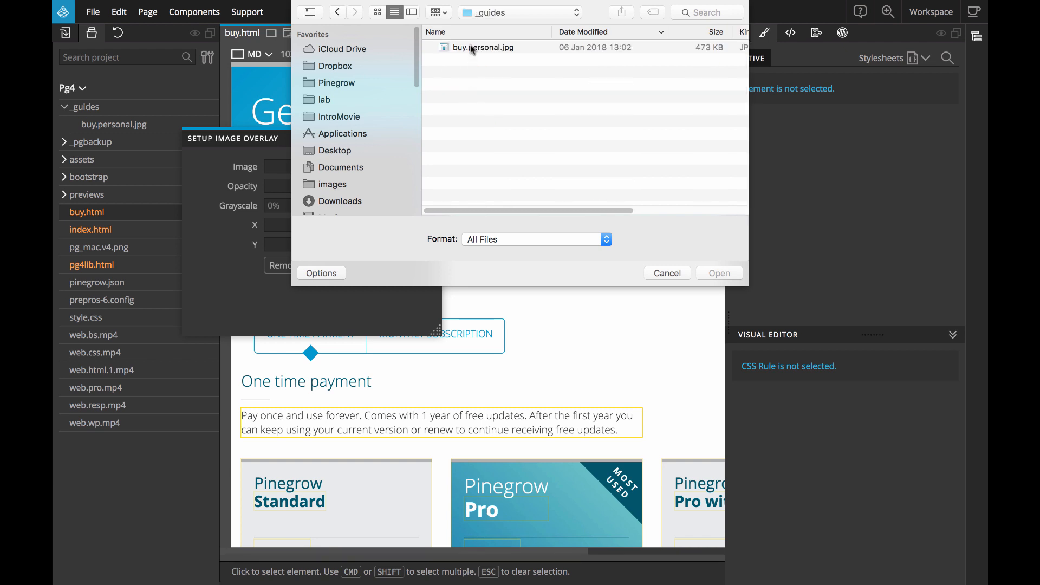
left_click(717, 273)
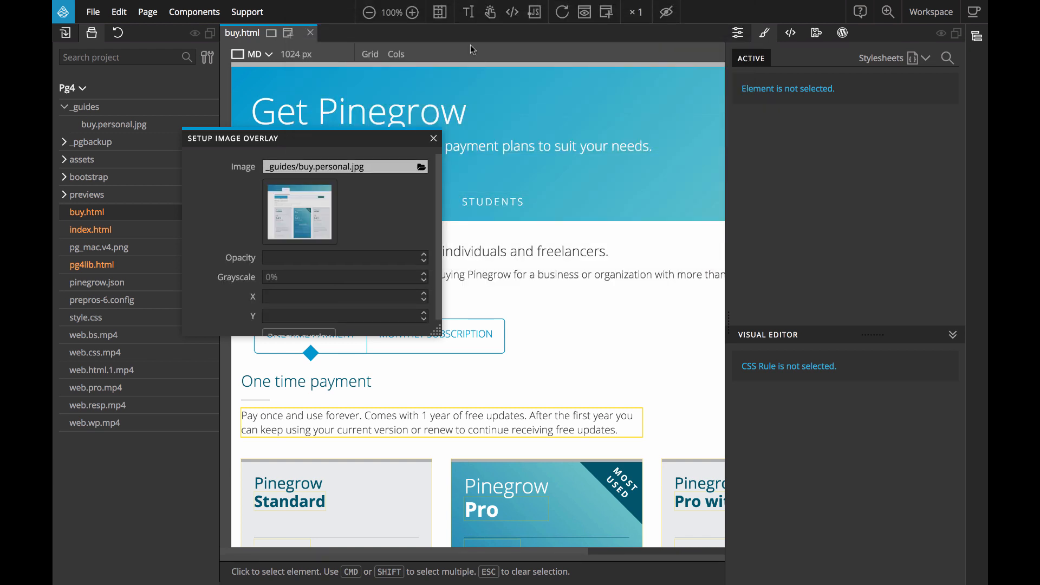
Set the overlay to X -83px, Y 201px, opacity 0.4 and grayscale 98%
left_click(439, 11)
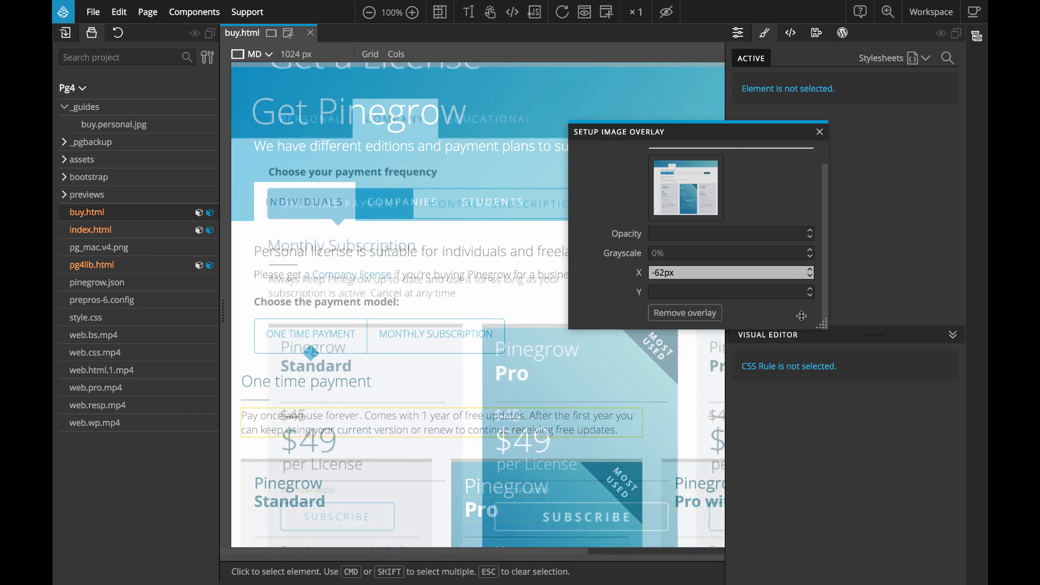
left_click(809, 276)
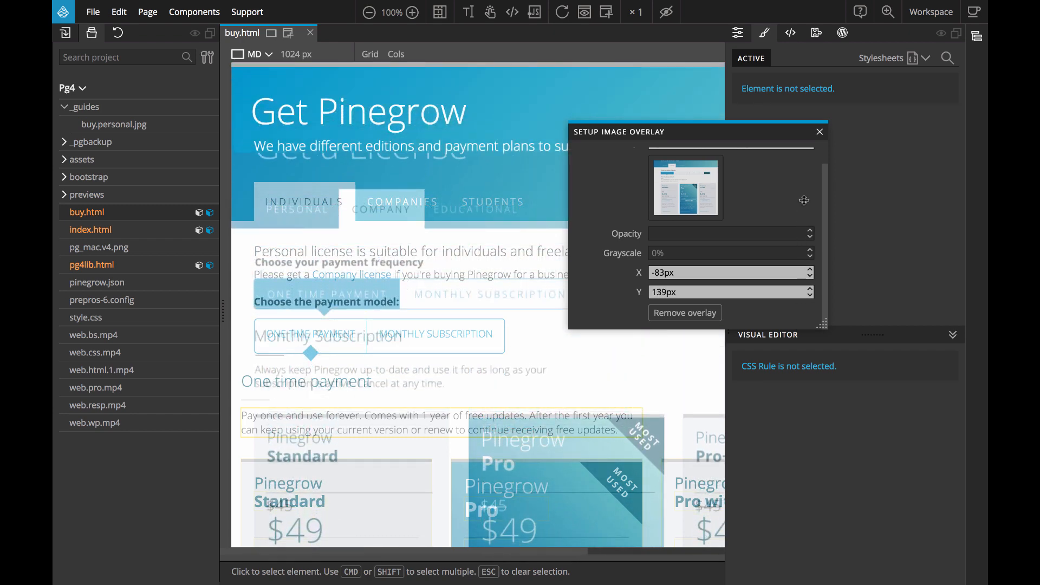
left_click(817, 288)
type("0.3")
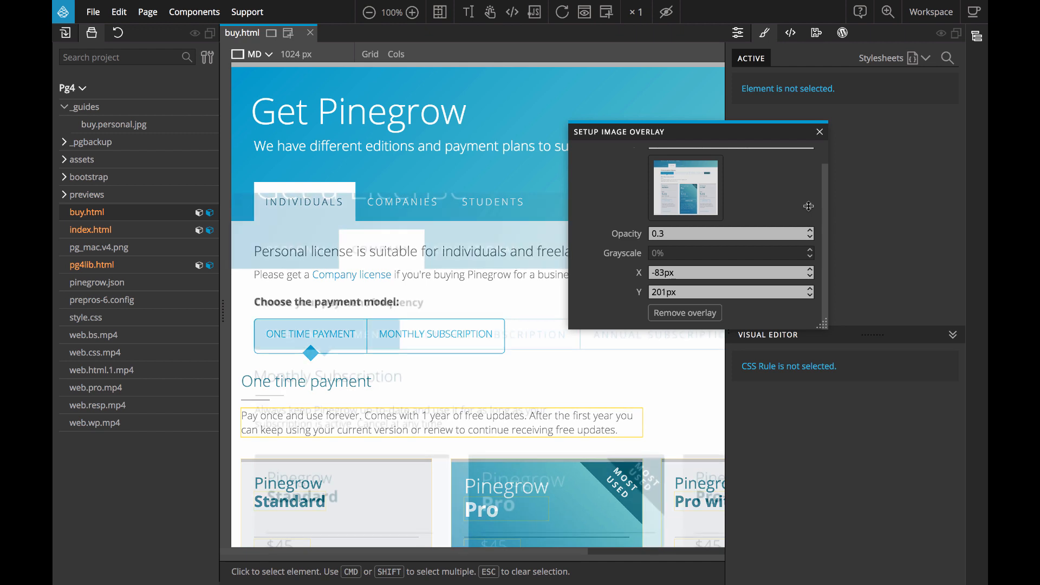
left_click(808, 229)
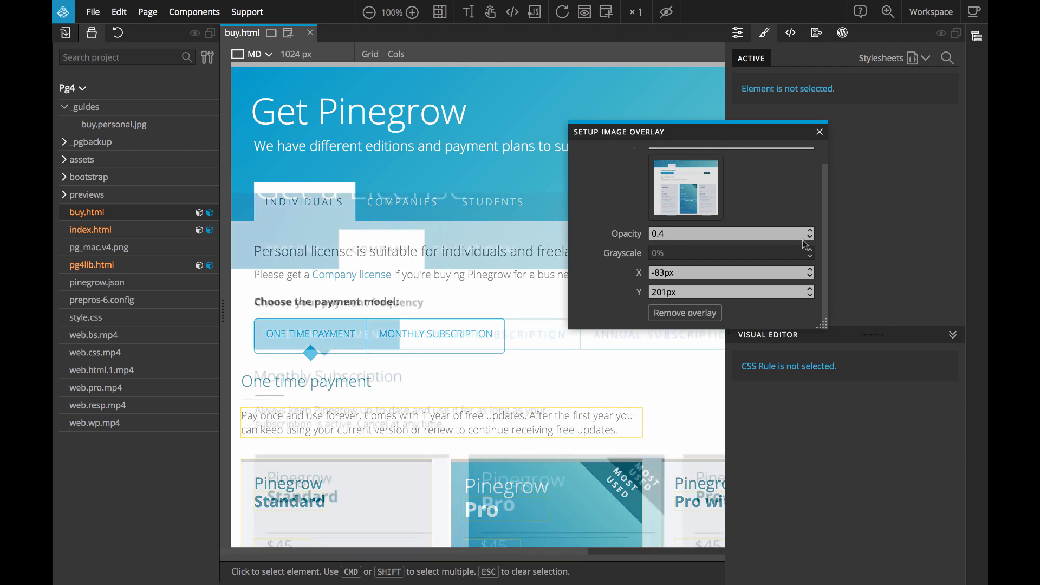
type("49%")
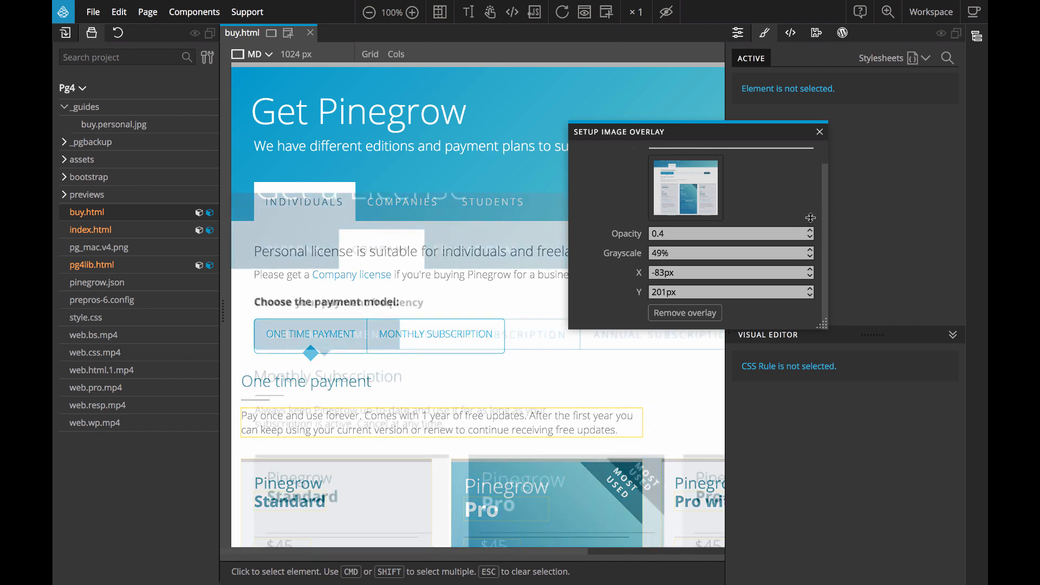
left_click(803, 252)
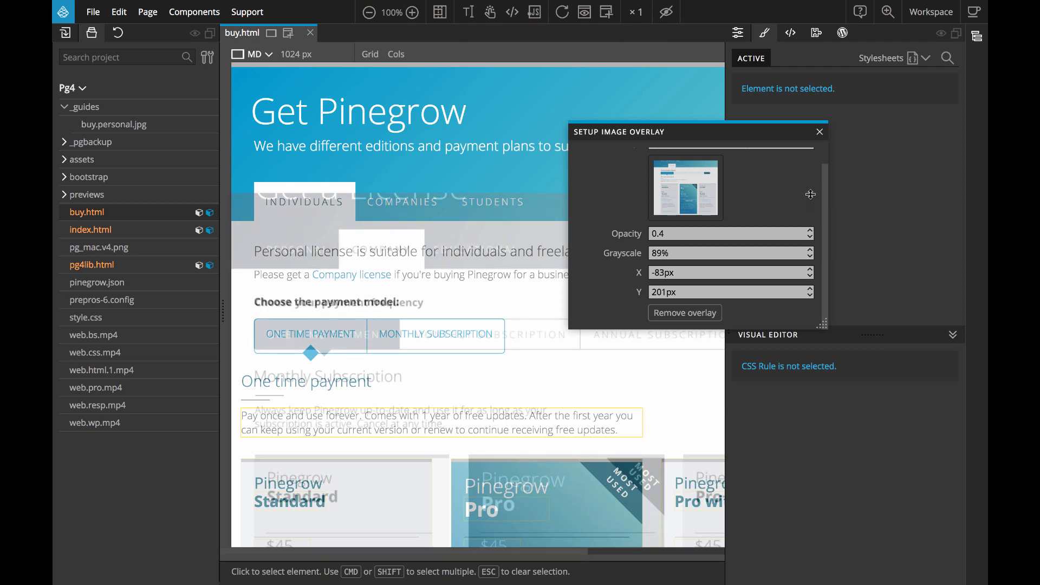
left_click(806, 249)
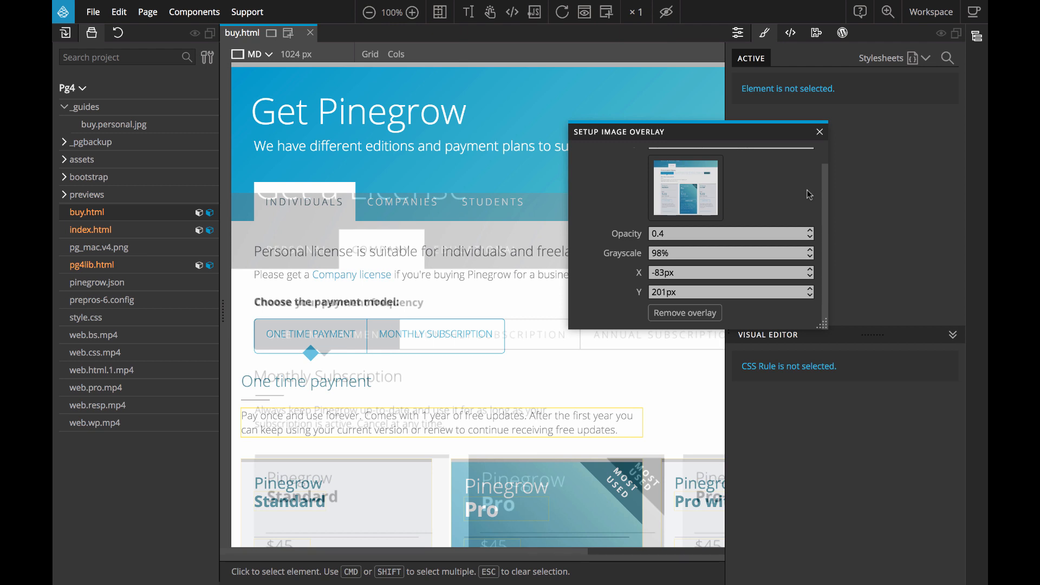
mouse_move(819, 137)
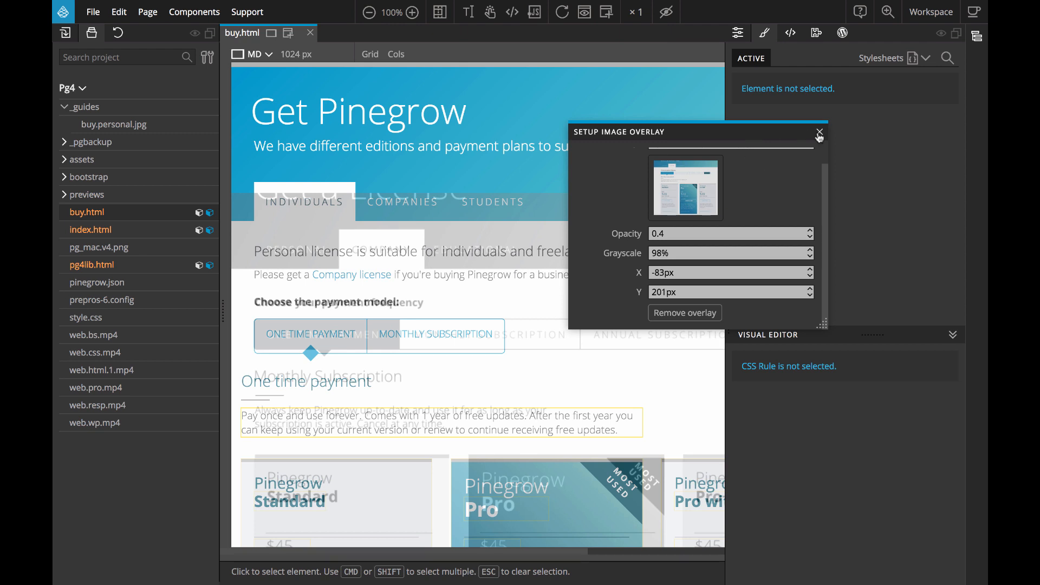
Close the overlay settings and select the One Time Payment button to edit its rule
left_click(818, 132)
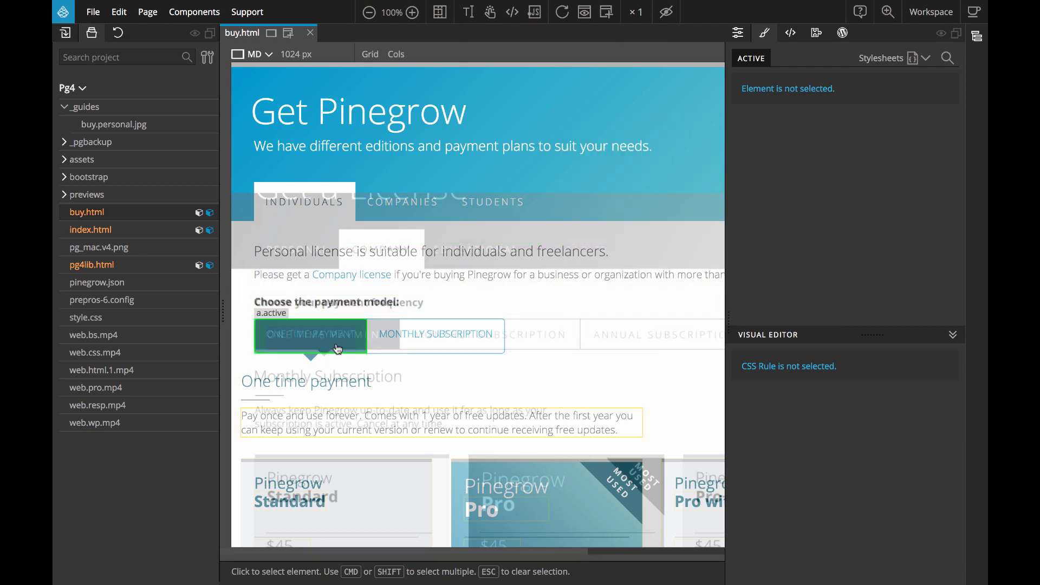
left_click(311, 334)
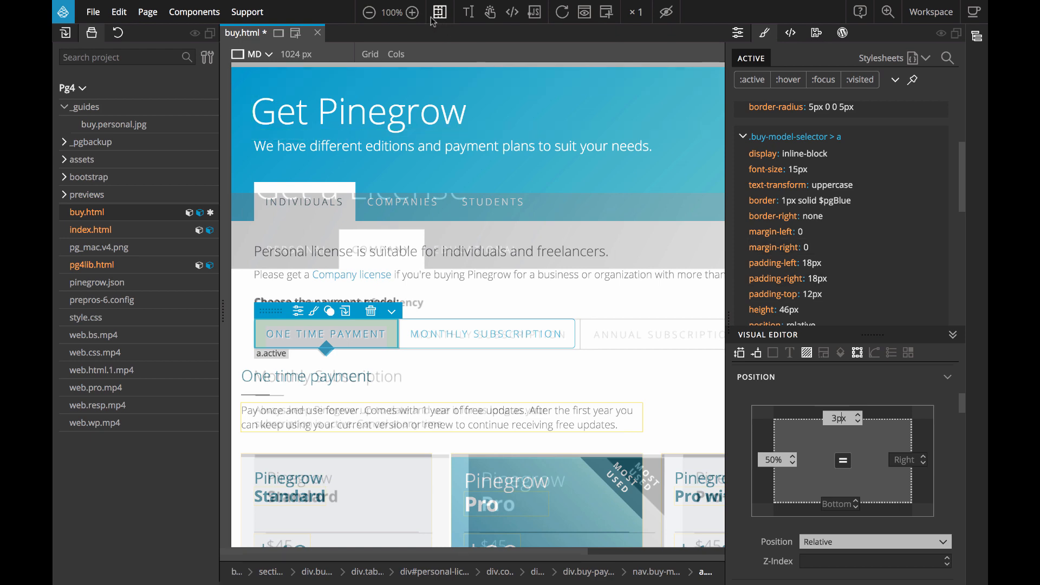
Zoom in three levels on the payment-model buttons
left_click(411, 11)
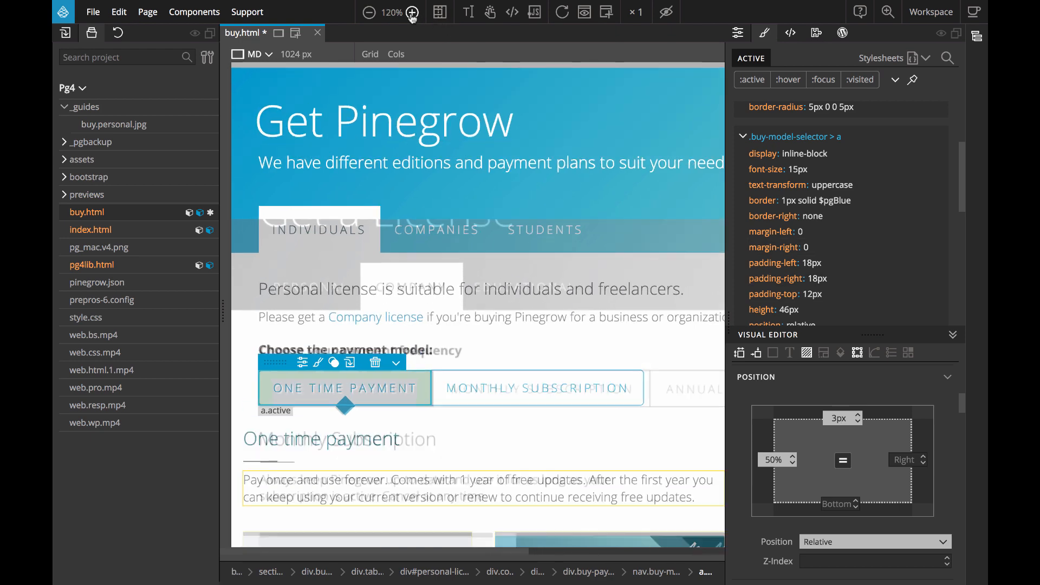
left_click(411, 12)
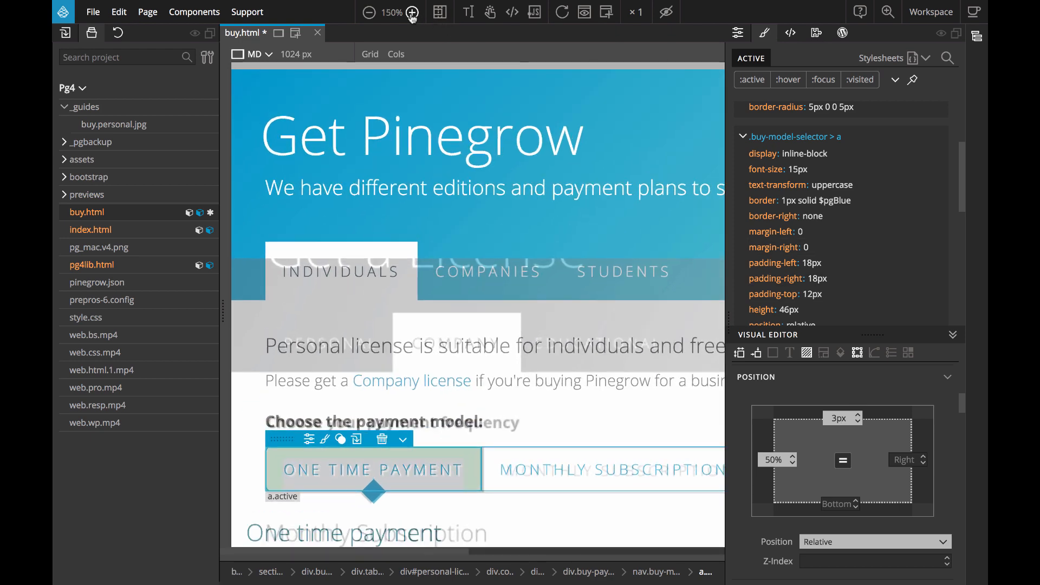
left_click(417, 12)
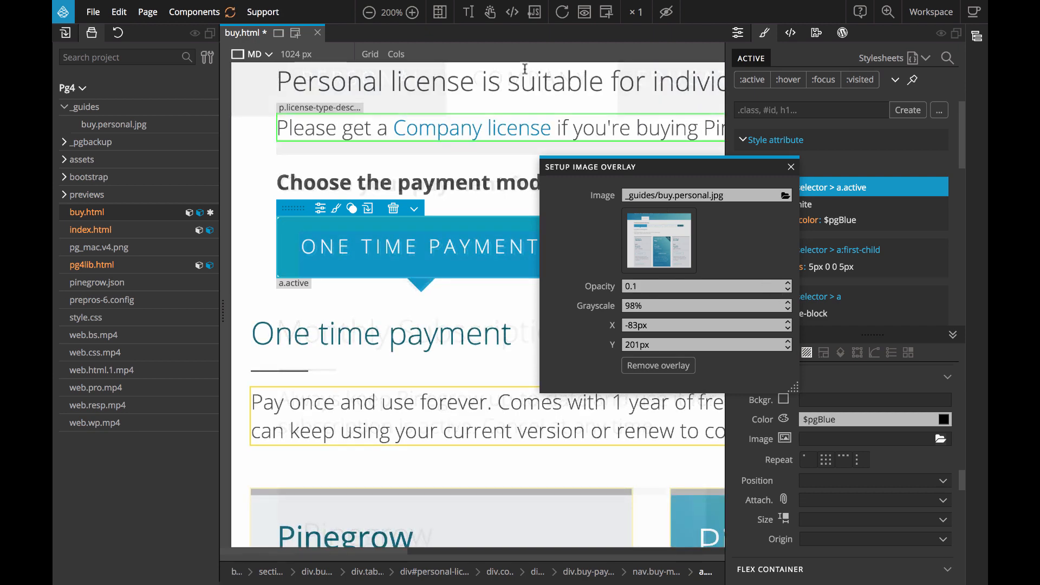
Return to 100% zoom and raise the overlay opacity up to 0.7
left_click(369, 12)
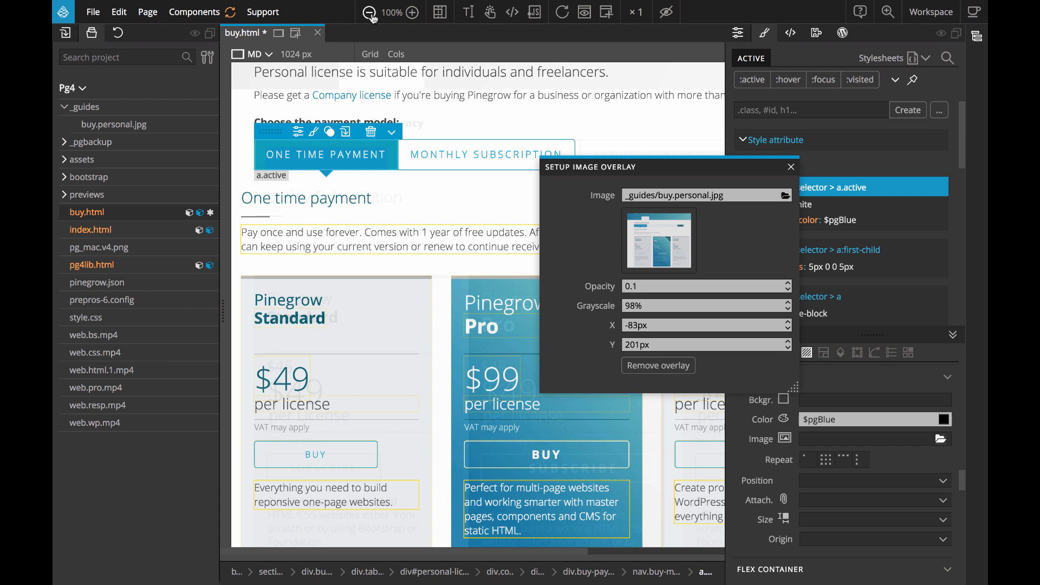
mouse_move(394, 22)
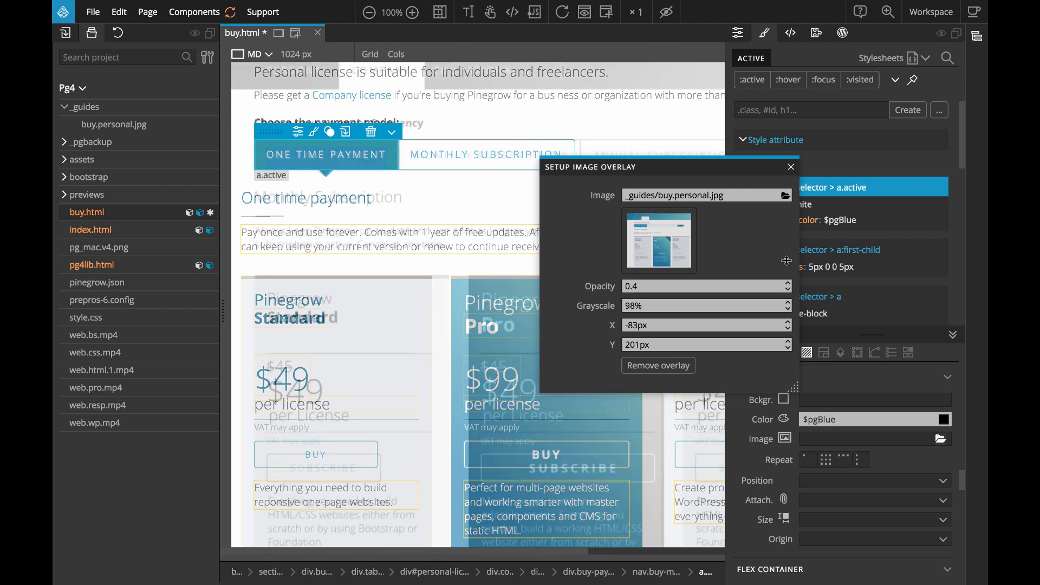
left_click(786, 283)
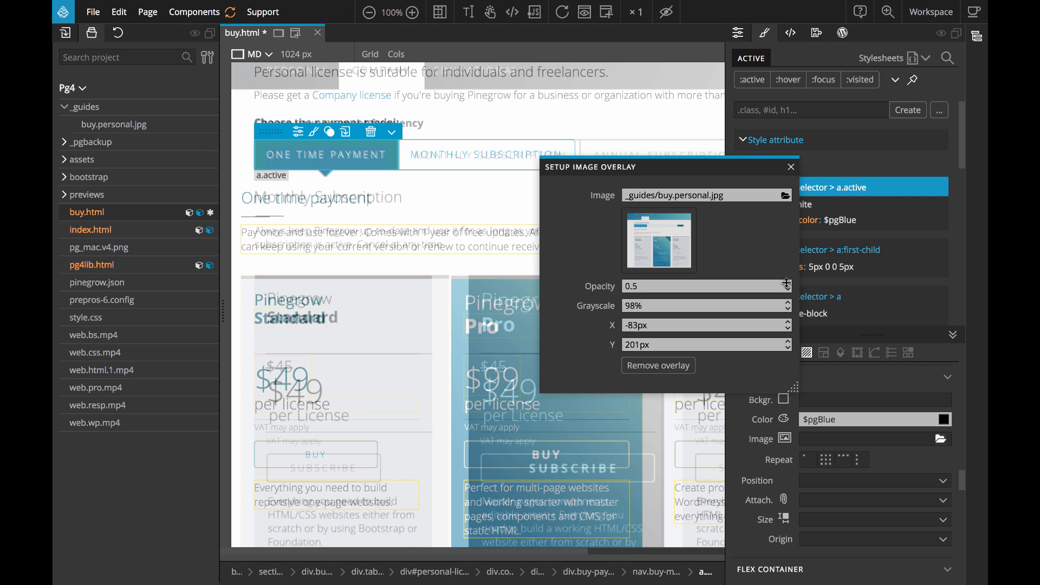
left_click(787, 283)
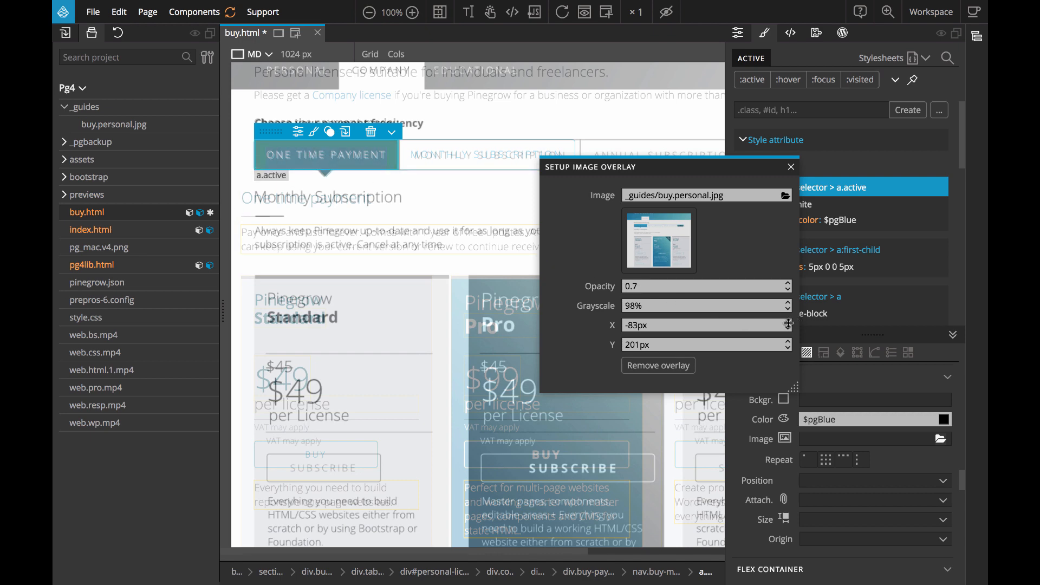
Nudge the overlay offsets to X -104px and Y 203px to align with the pricing cards
left_click(788, 322)
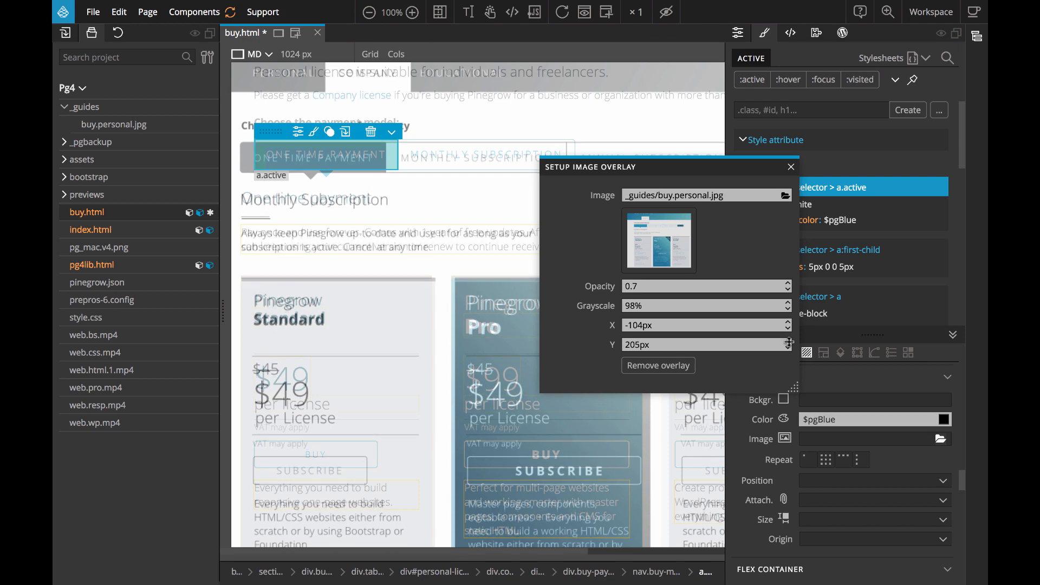
left_click(789, 348)
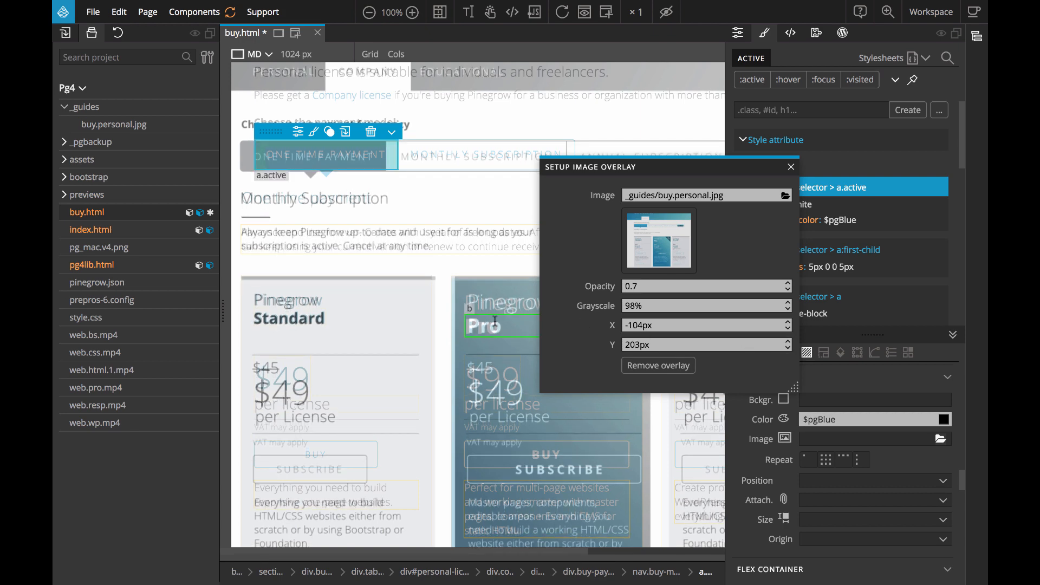
scroll("down", 3)
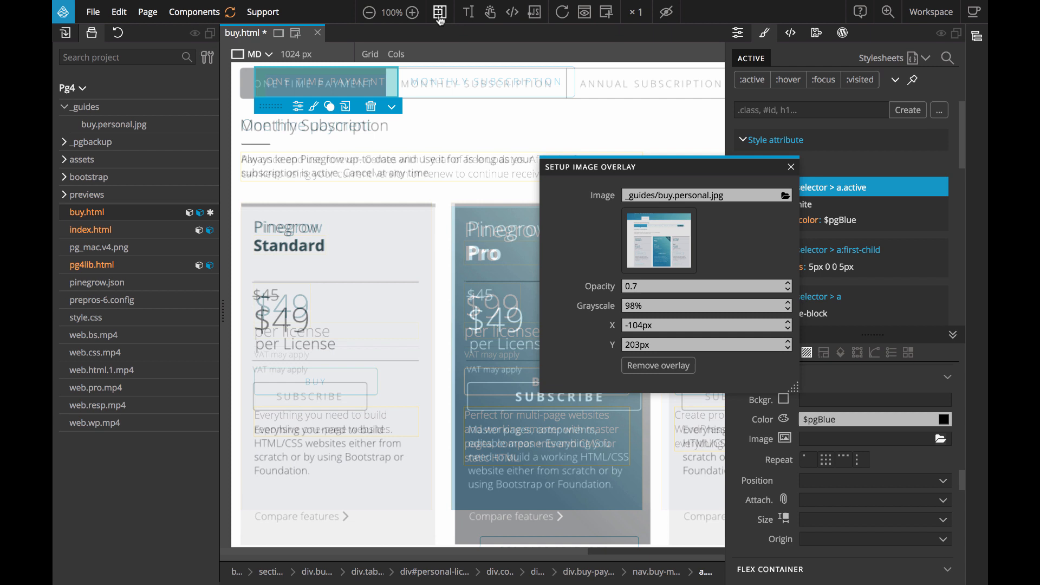
Hide the image overlay and display buy.html's source code with overlay body attributes
left_click(439, 11)
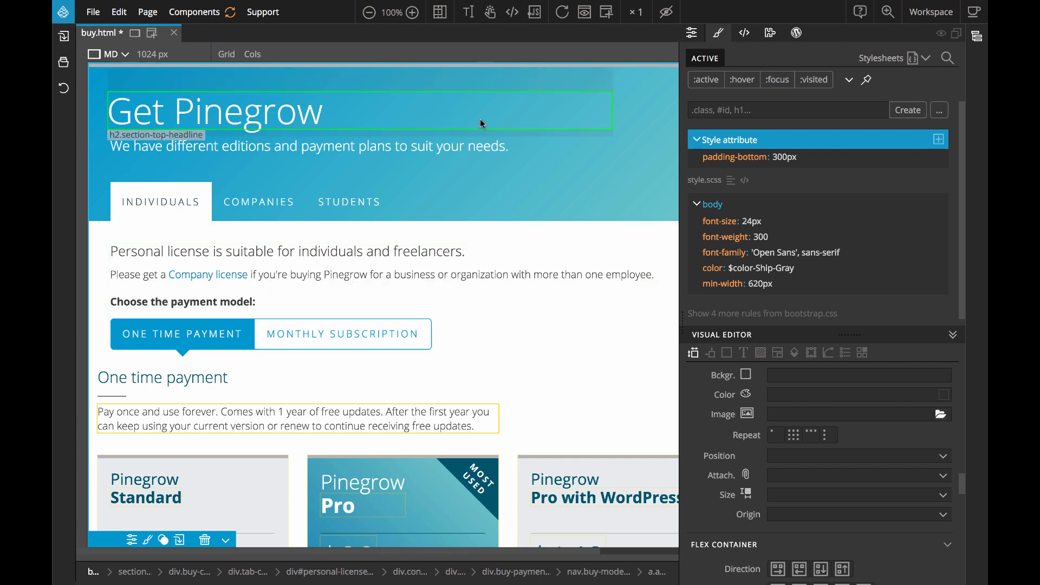
left_click(511, 12)
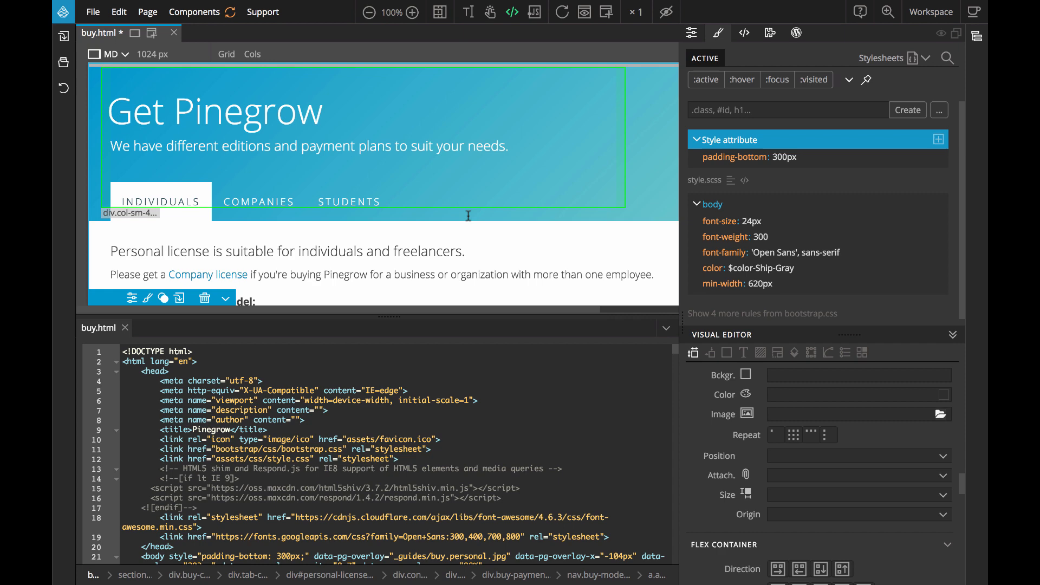